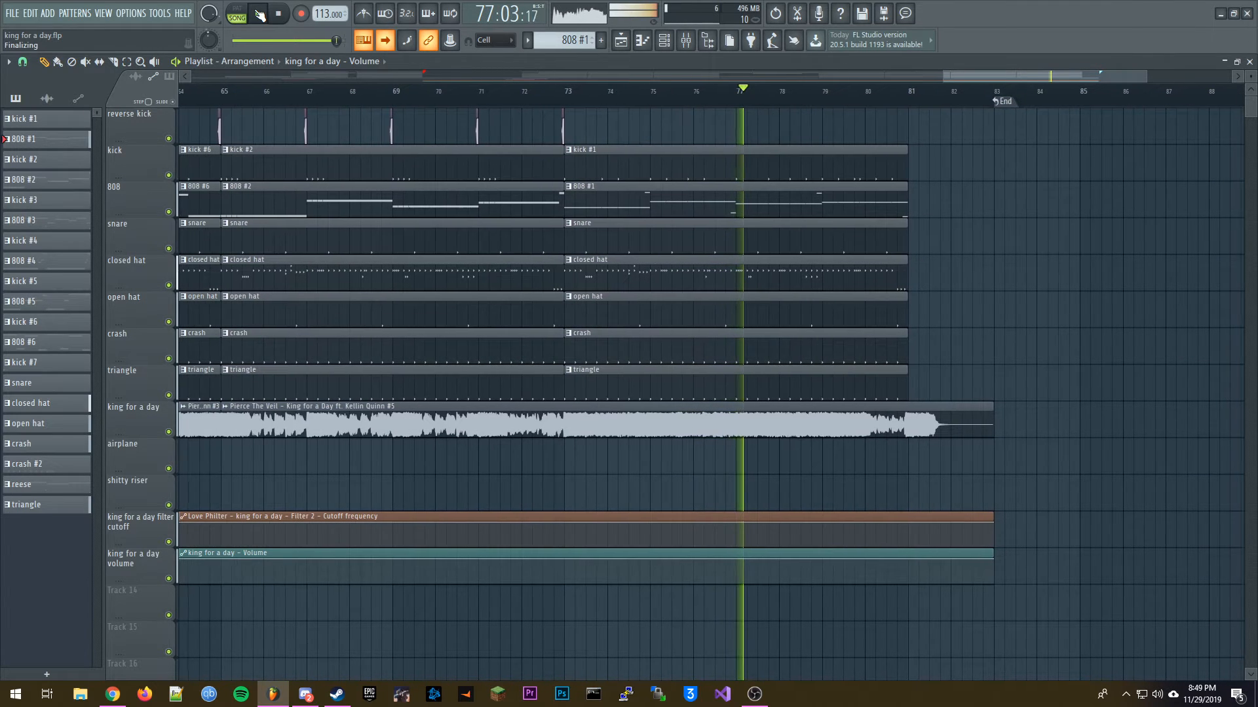
- Let the 'king for a day' arrangement play in Song mode past bar 77 toward the End marker
left_click(257, 14)
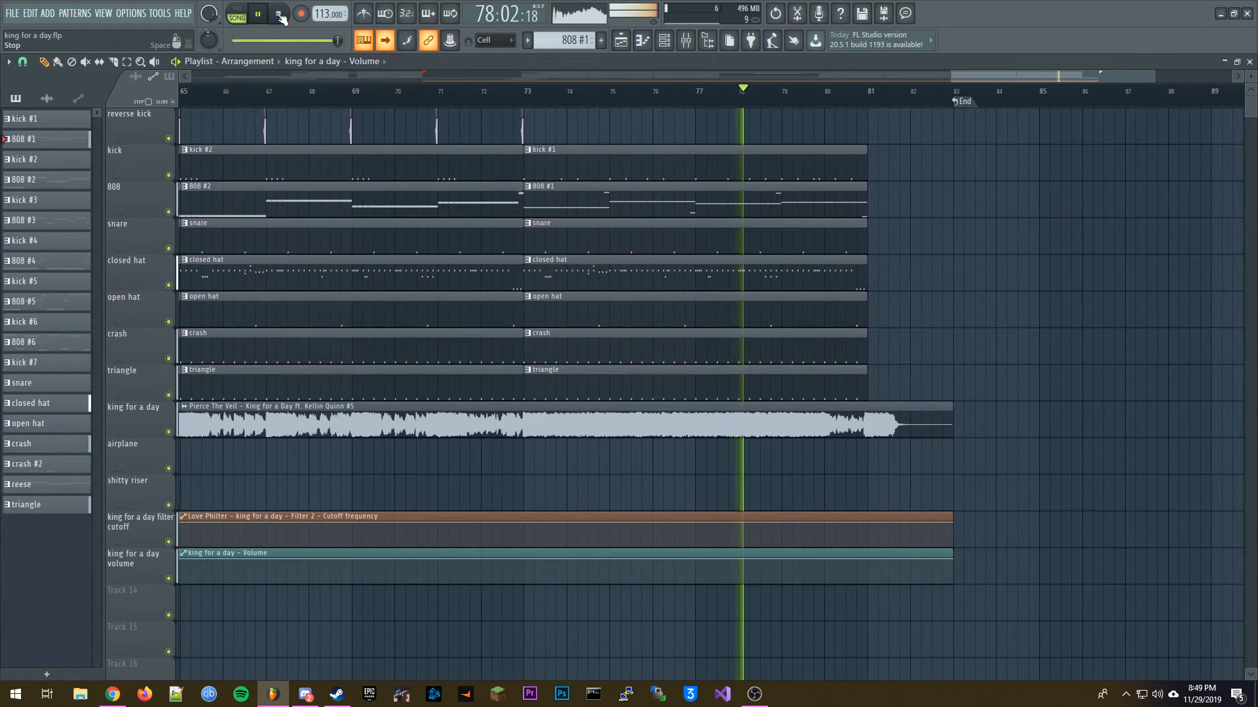